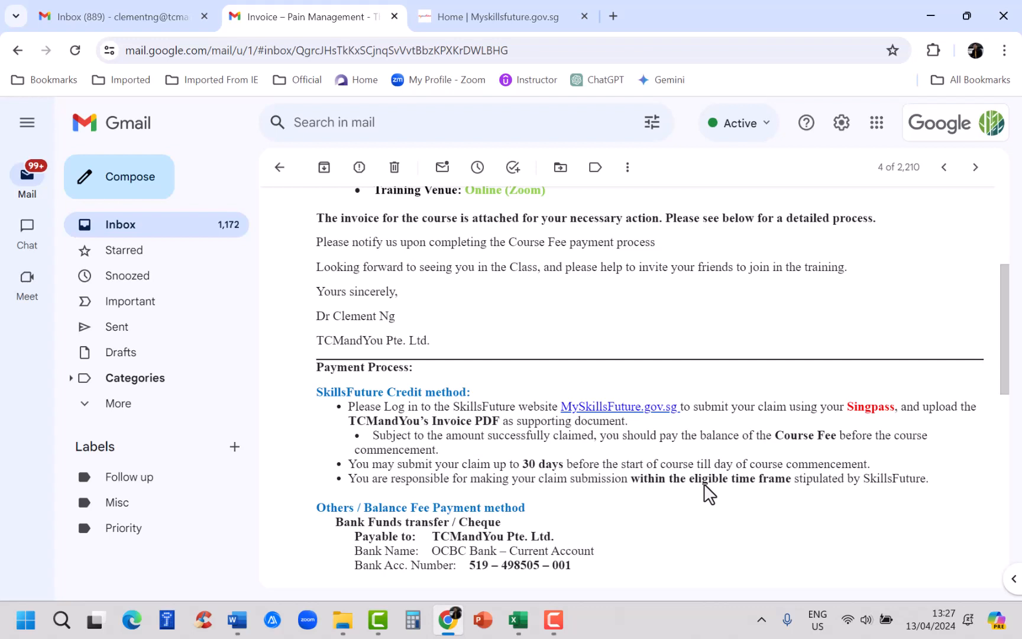
pyautogui.moveTo(671, 463)
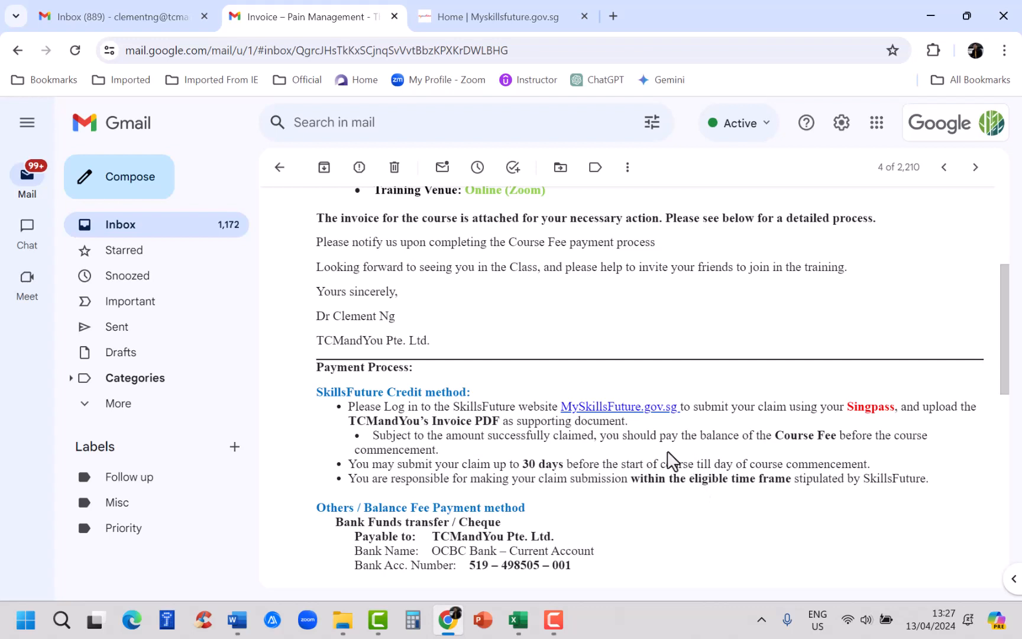
pyautogui.moveTo(634, 419)
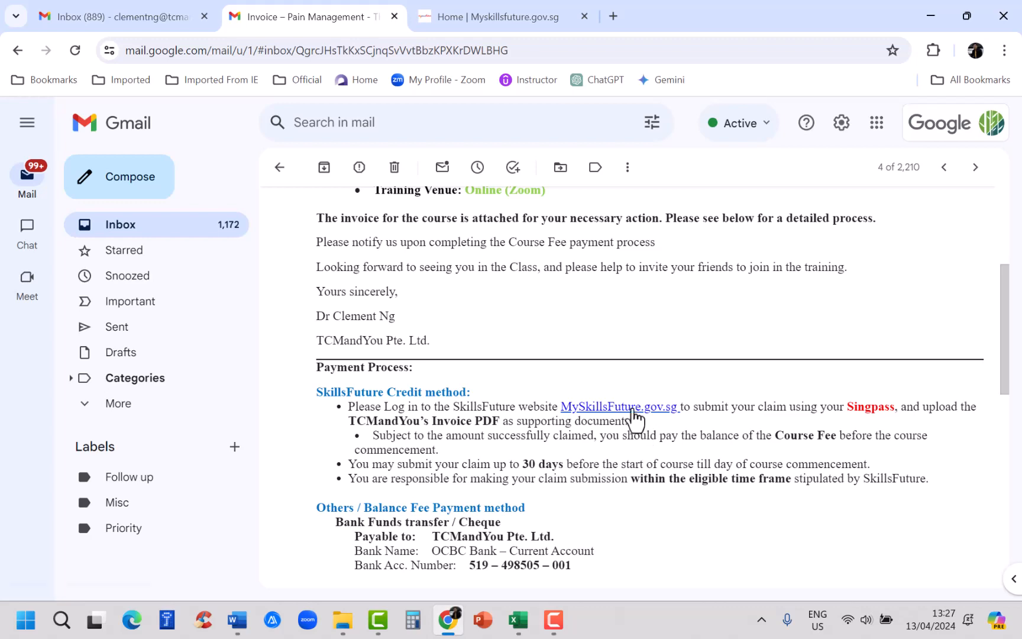
# Open MySkillsFuture from the email link and sign in with Singpass as a resident
pyautogui.click(618, 406)
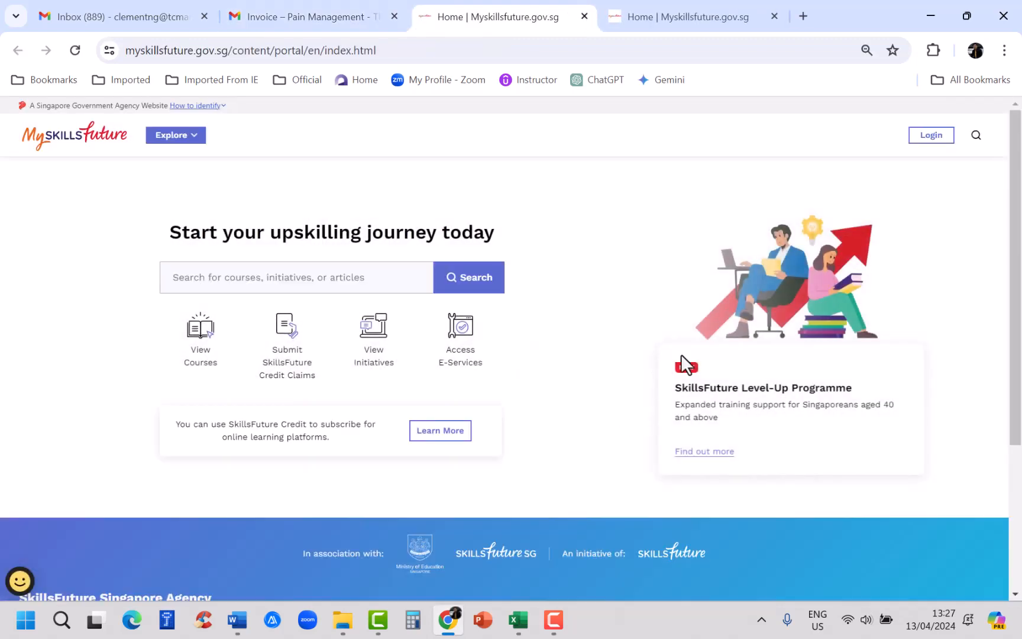
pyautogui.click(930, 135)
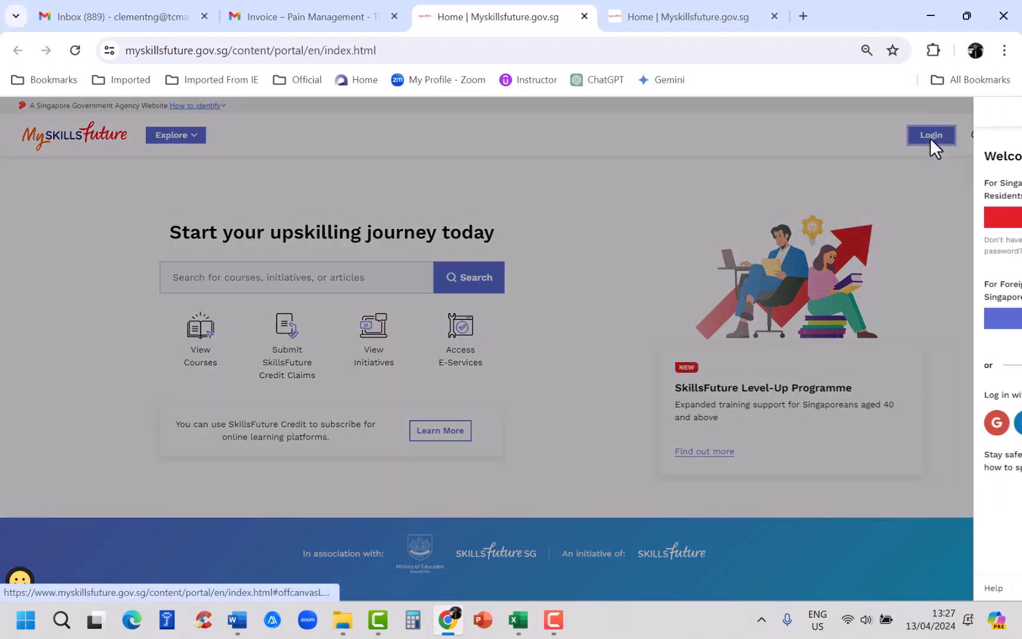
pyautogui.click(930, 134)
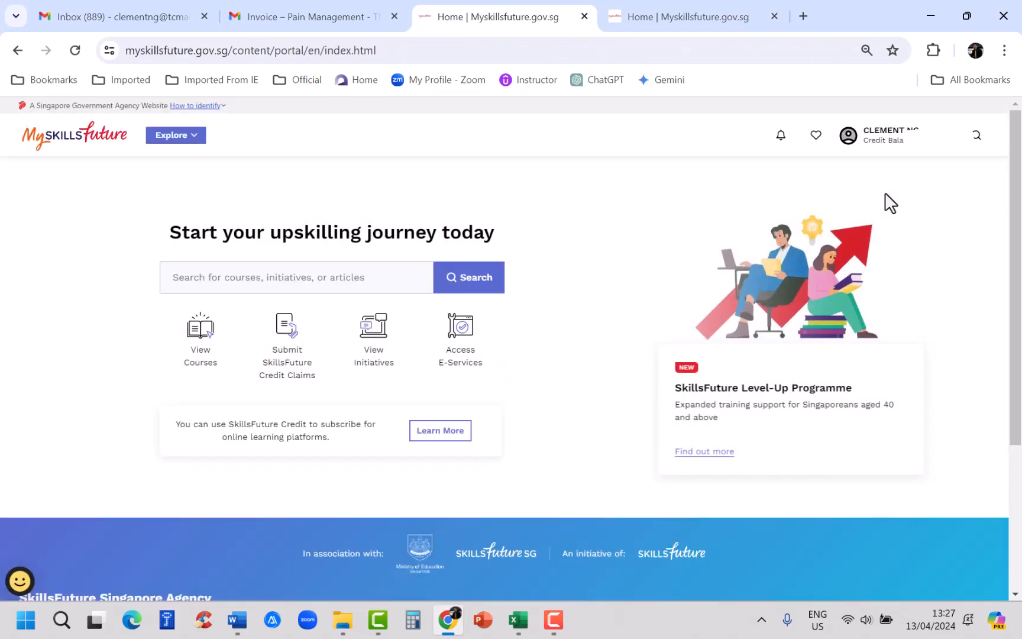
pyautogui.moveTo(351, 239)
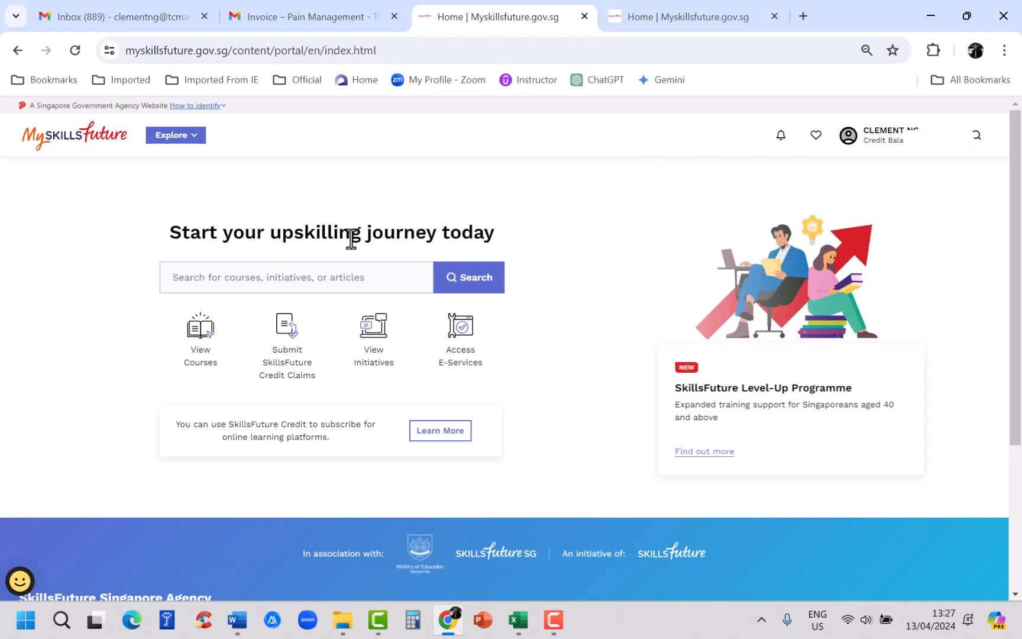
pyautogui.moveTo(290, 361)
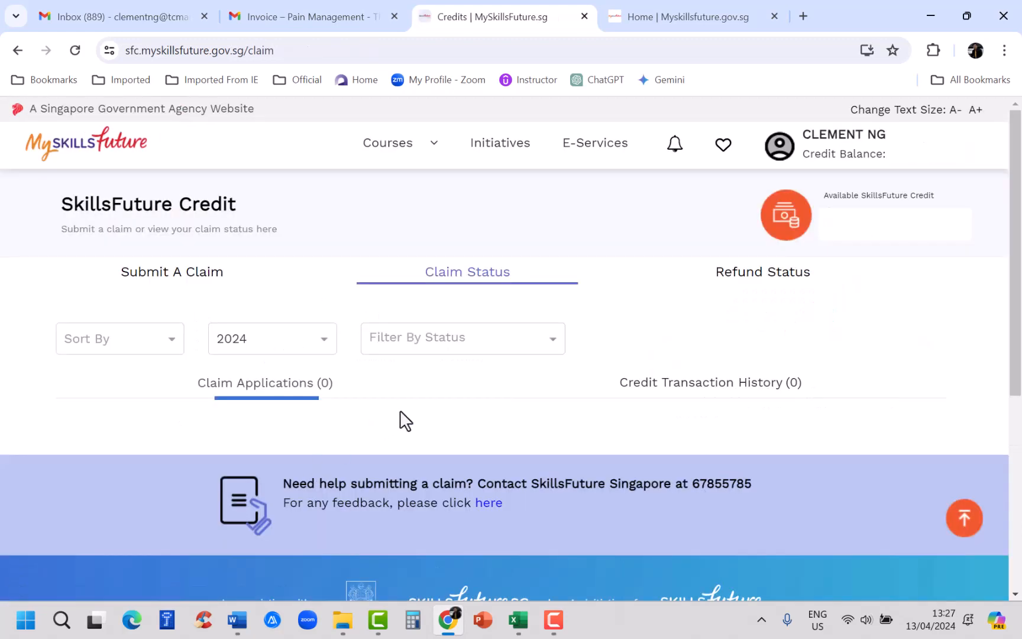
pyautogui.moveTo(174, 287)
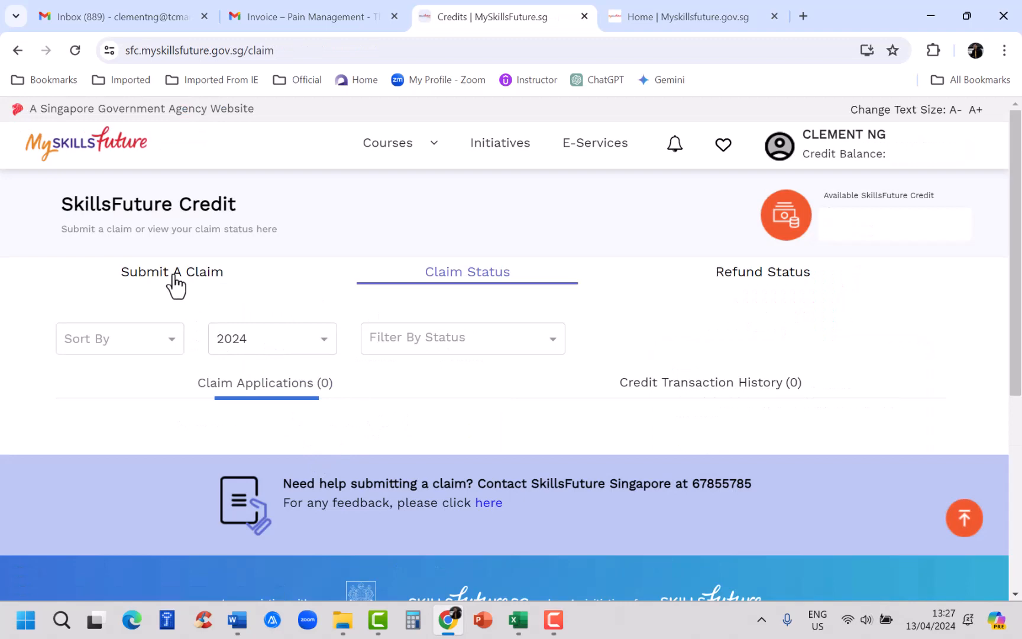
# Switch to the Submit A Claim tab on the SkillsFuture Credit page
pyautogui.click(172, 272)
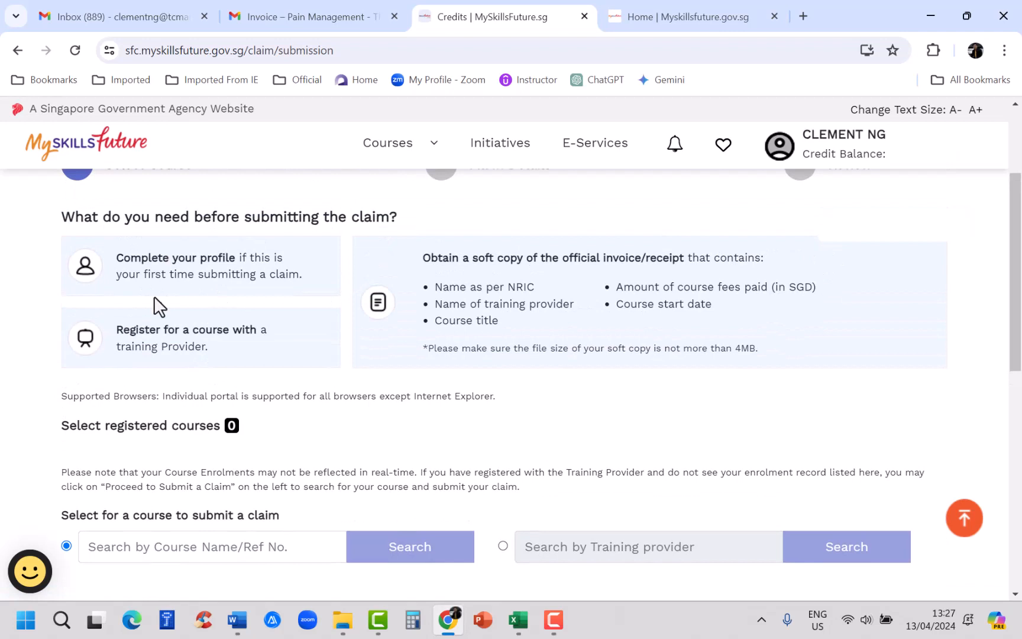
pyautogui.moveTo(174, 277)
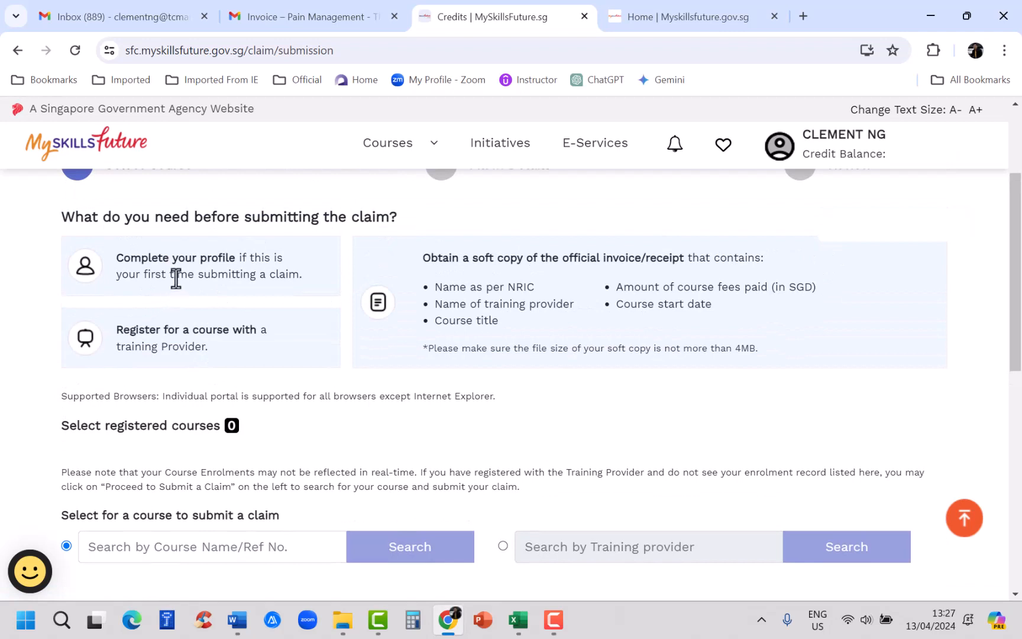
# Search courses for 'Pain Management - TCM Perspective for Health and Wellness Practitioners'
pyautogui.scroll(-3)
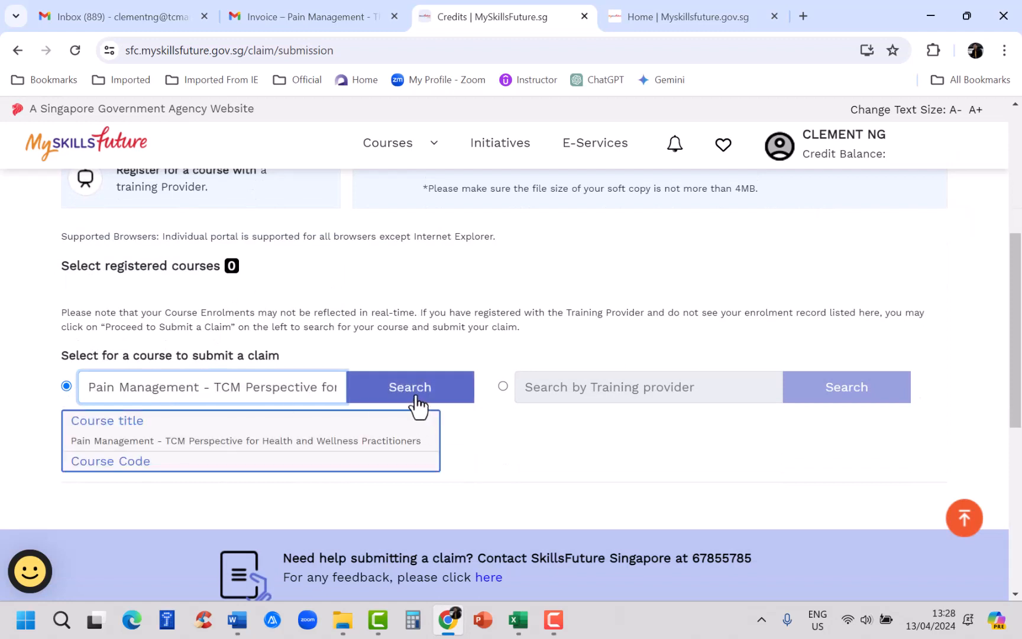
pyautogui.click(409, 386)
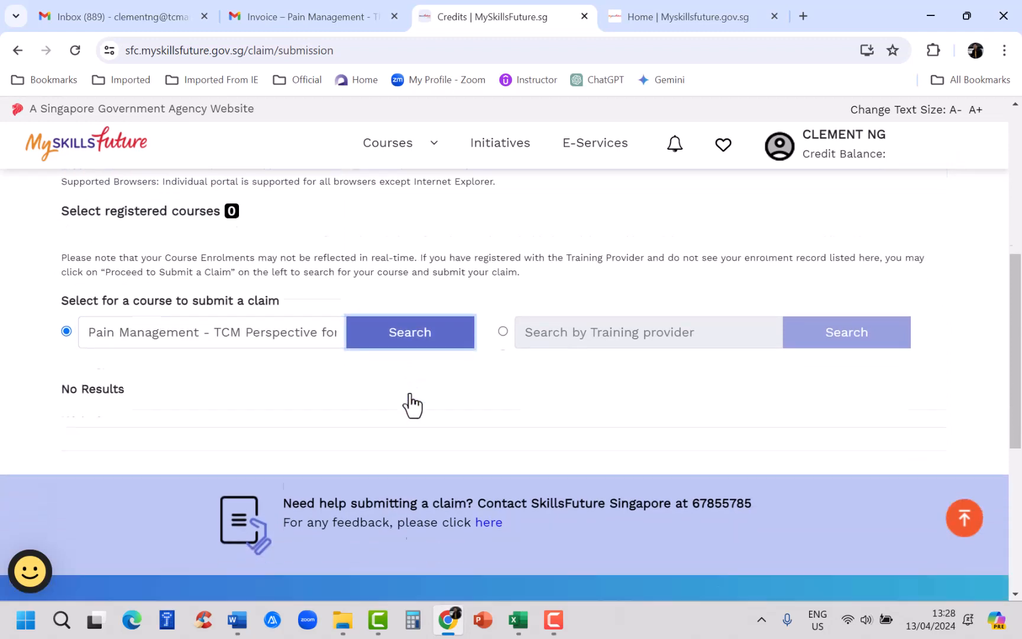
pyautogui.click(409, 331)
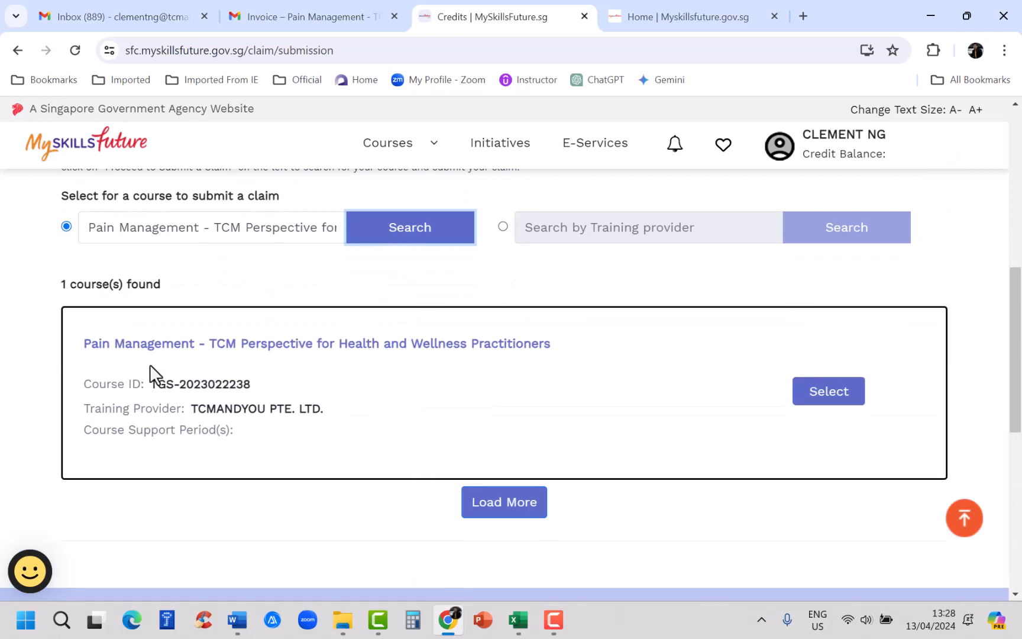
pyautogui.moveTo(358, 344)
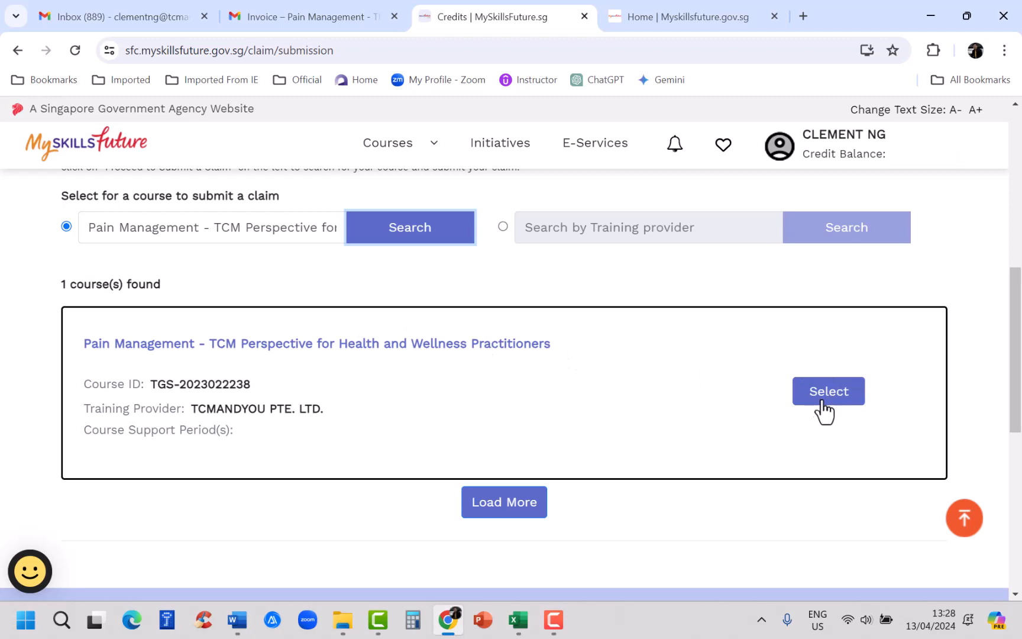
# Select the Pain Management course and its 15/04/2024 - 29/04/2024 run
pyautogui.click(828, 391)
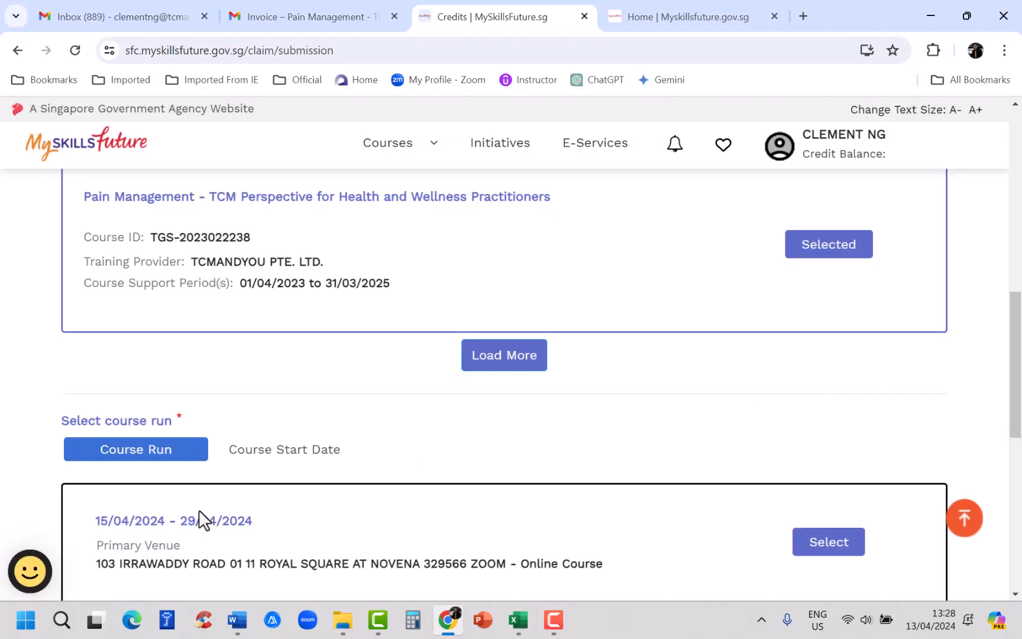
pyautogui.scroll(-3)
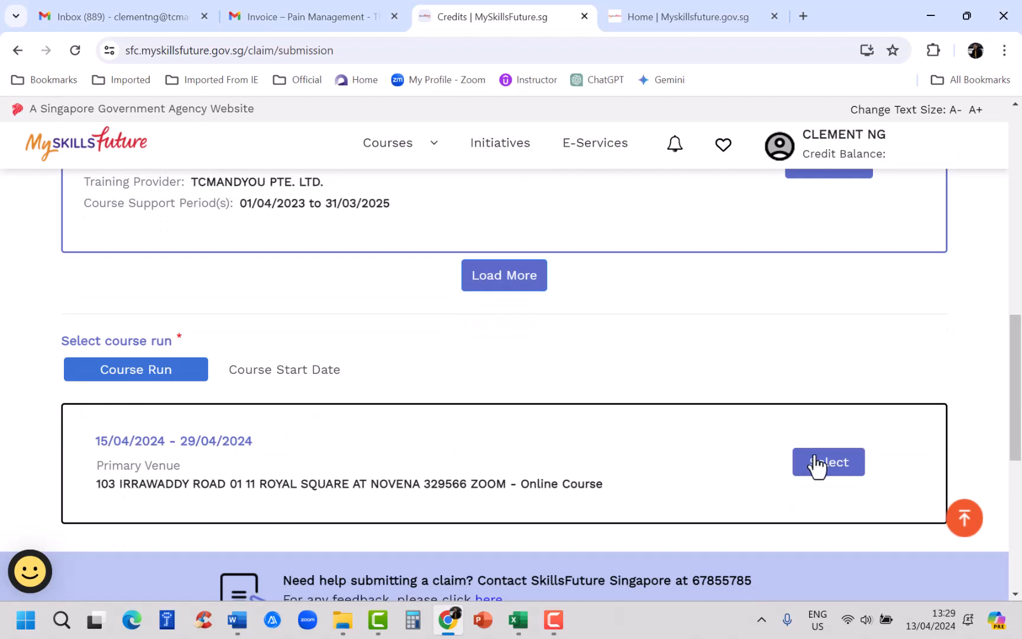
pyautogui.click(829, 462)
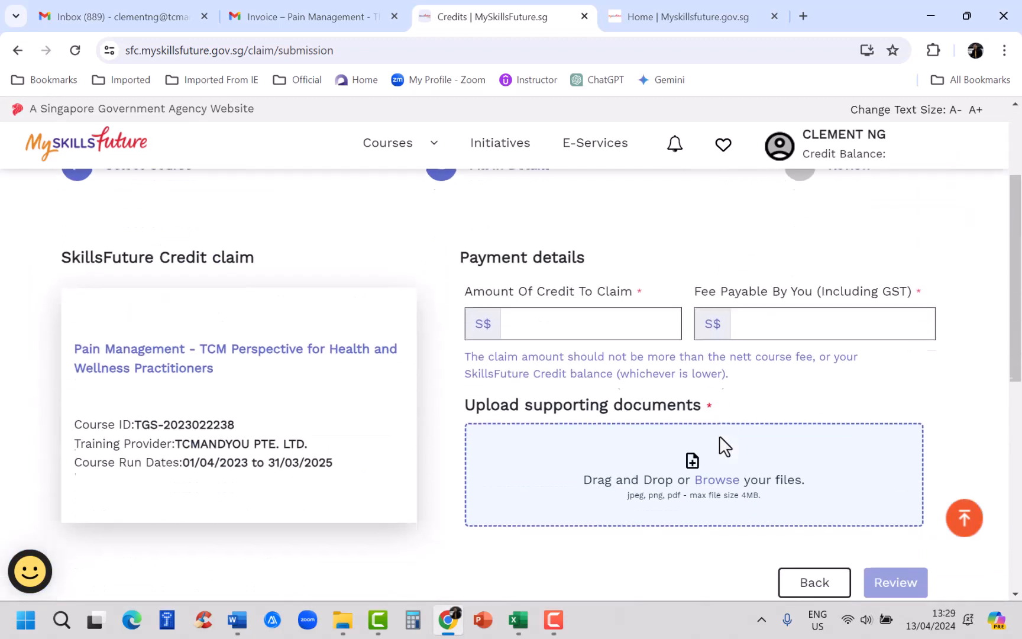
# Enter 300 as the credit amount to claim and 300.00 as fee payable including GST
pyautogui.click(589, 323)
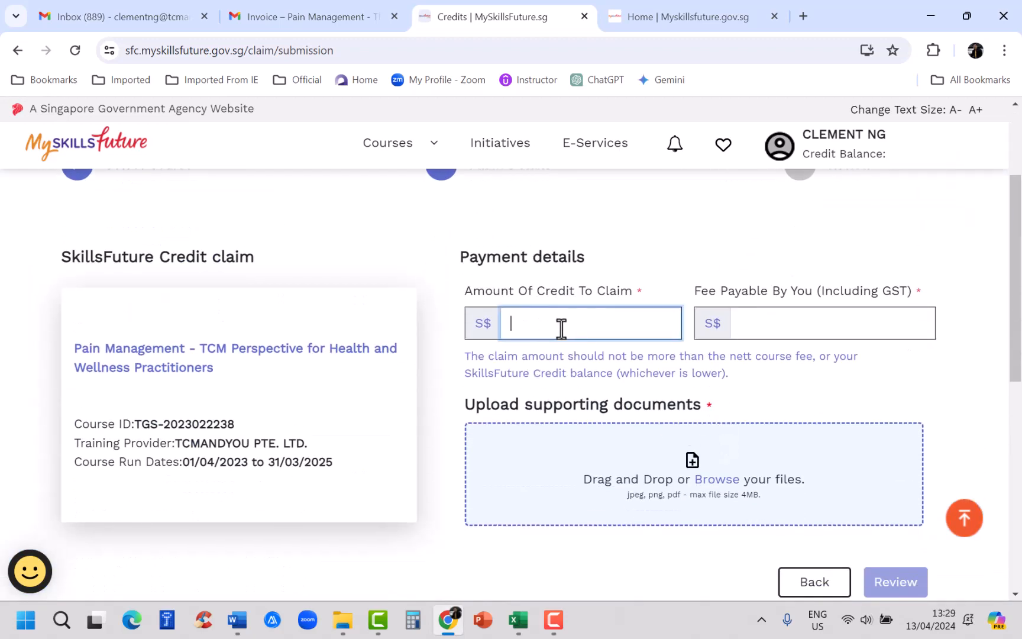
pyautogui.write('300.00')
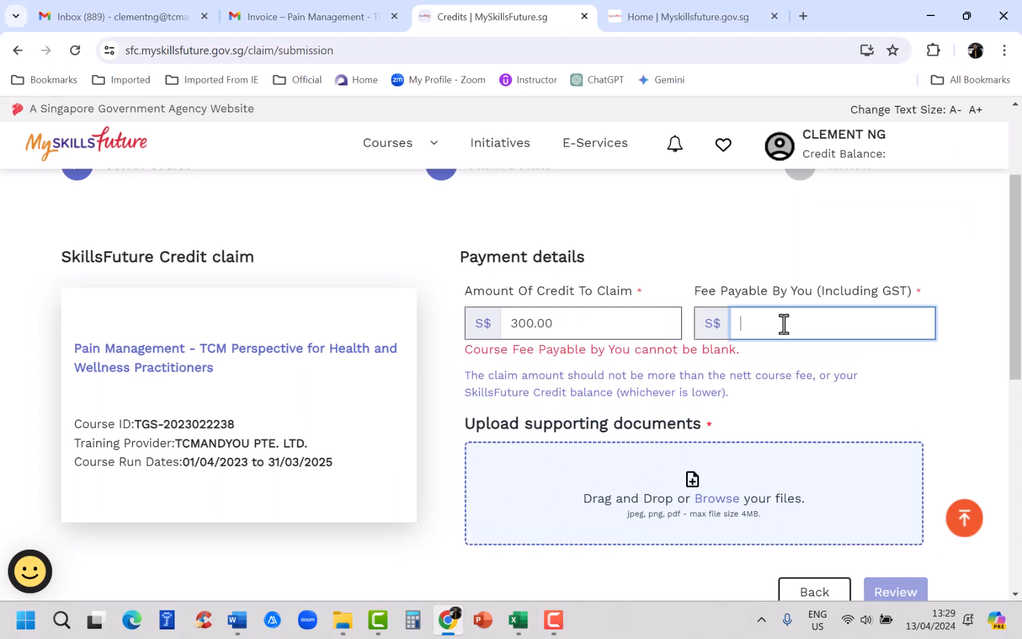
pyautogui.write('300.00')
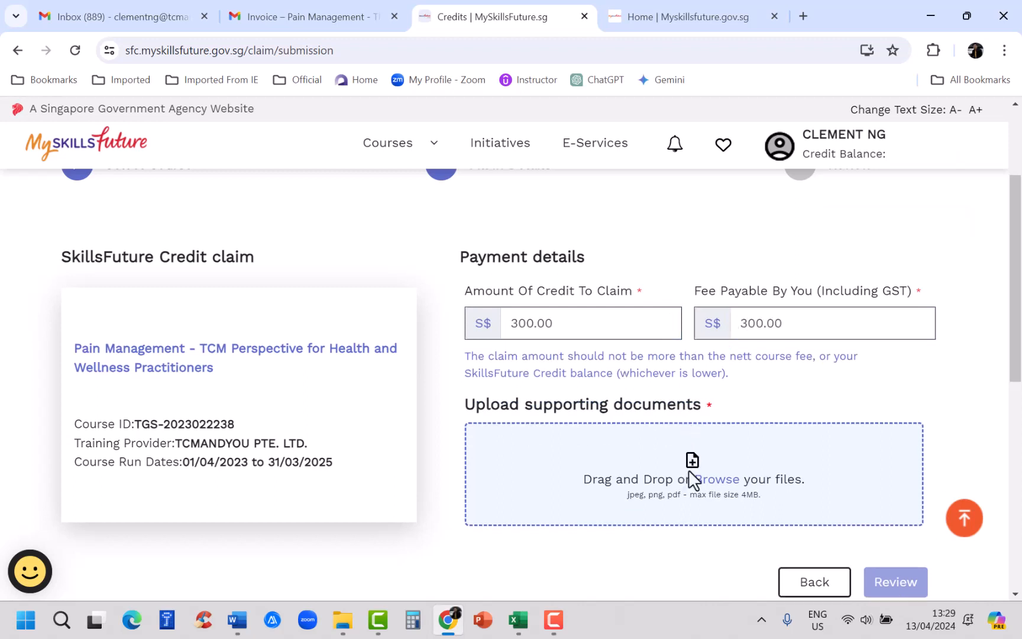
pyautogui.moveTo(707, 469)
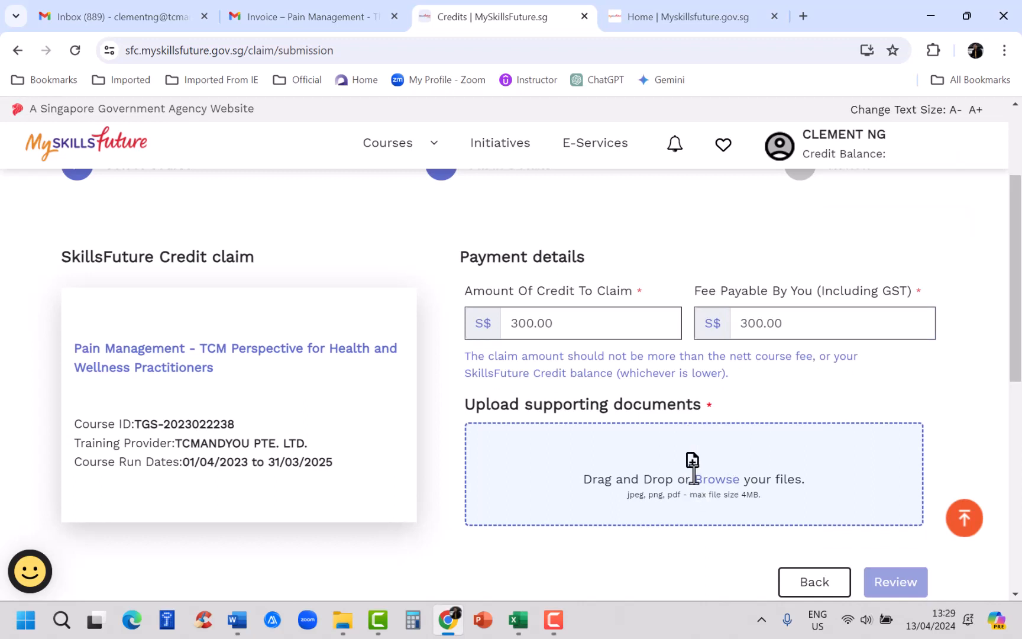
pyautogui.scroll(-3)
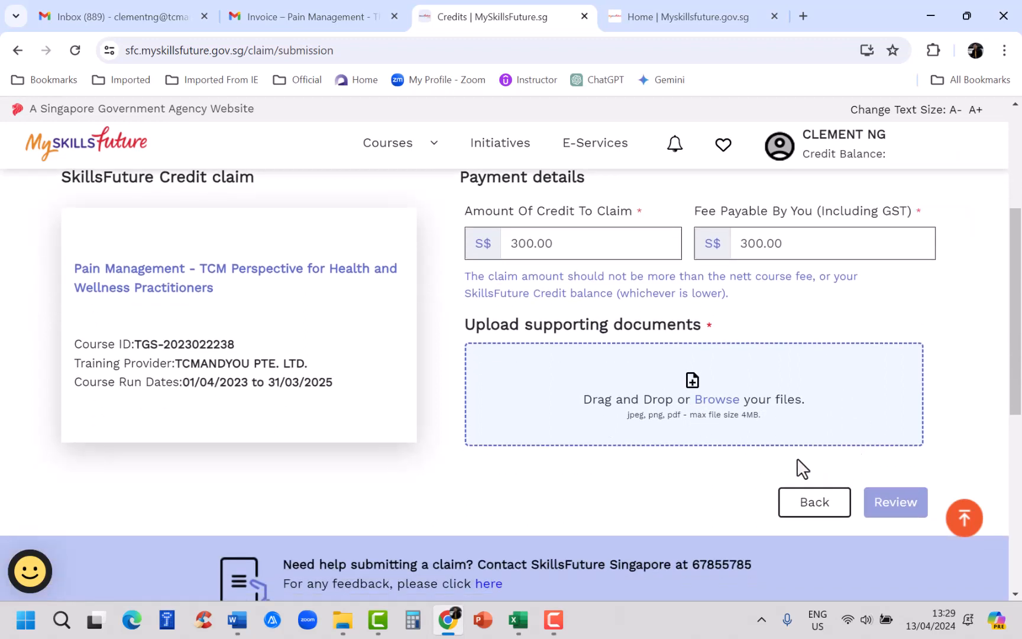